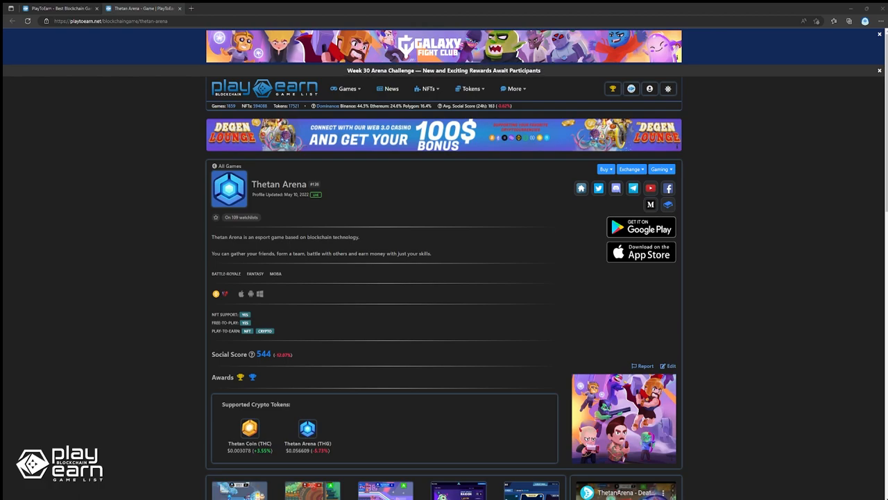
# Browse Thetan Arena's official site through its hero Showcase, then follow on to the Tiny World site
pyautogui.click(581, 189)
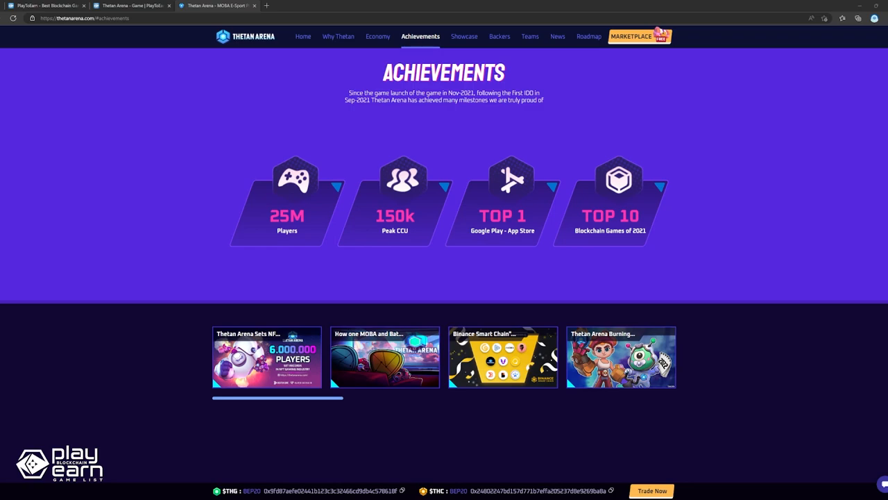
pyautogui.click(464, 36)
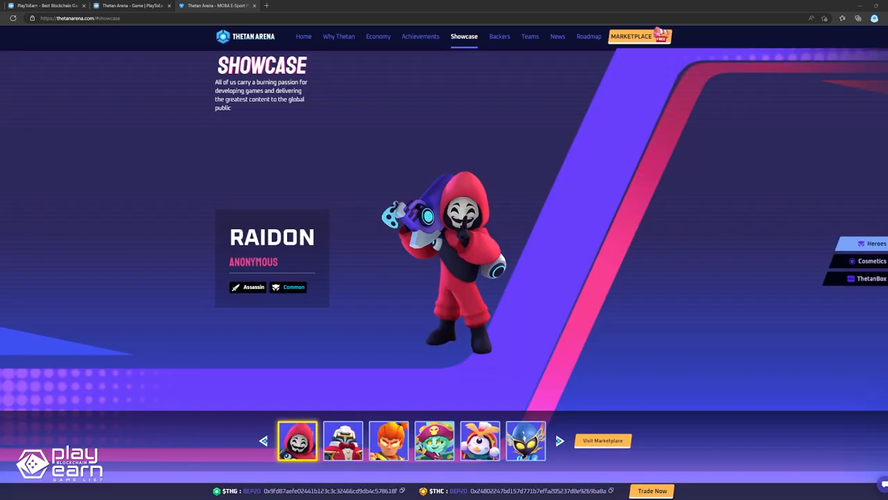
pyautogui.click(341, 440)
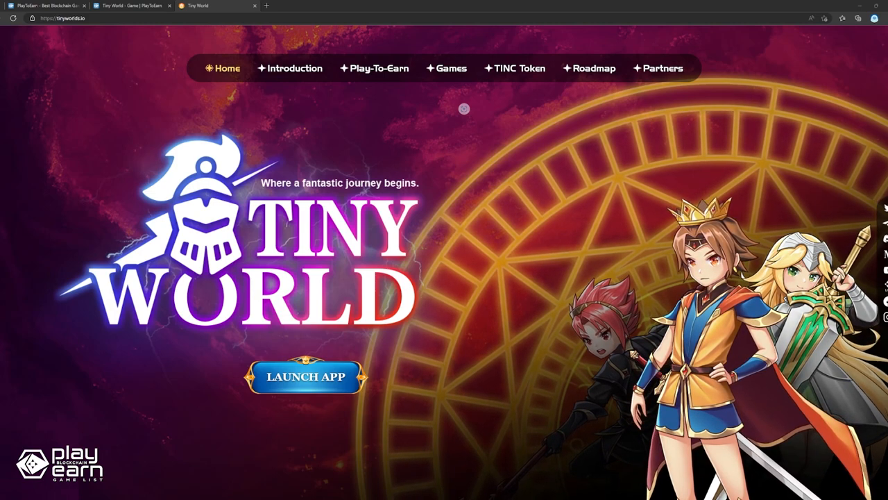
# Visit Tiny World's Play-To-Earn heroes, Games and Introduction sections, then return to Luna Rush on PlayToEarn.net
pyautogui.click(380, 68)
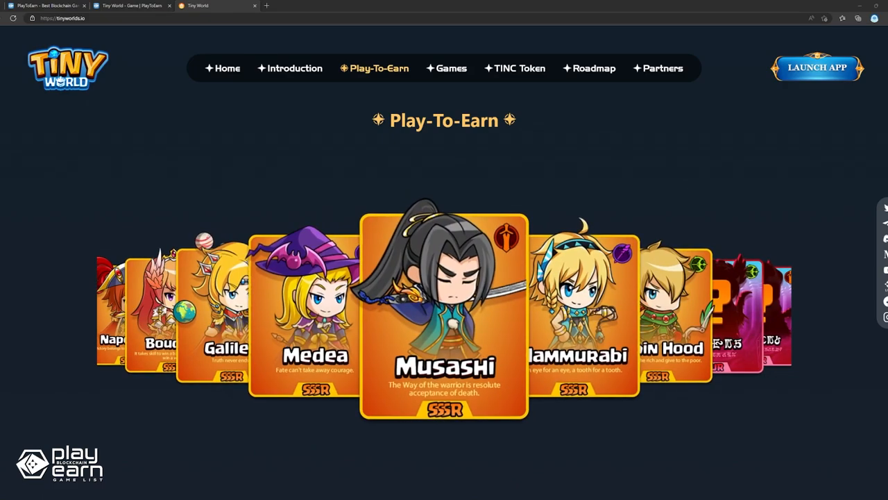
pyautogui.click(451, 68)
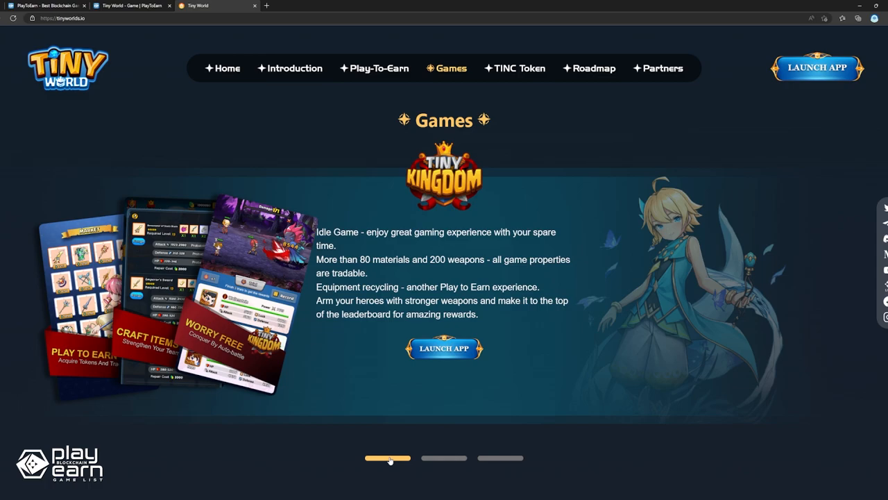
pyautogui.moveTo(458, 464)
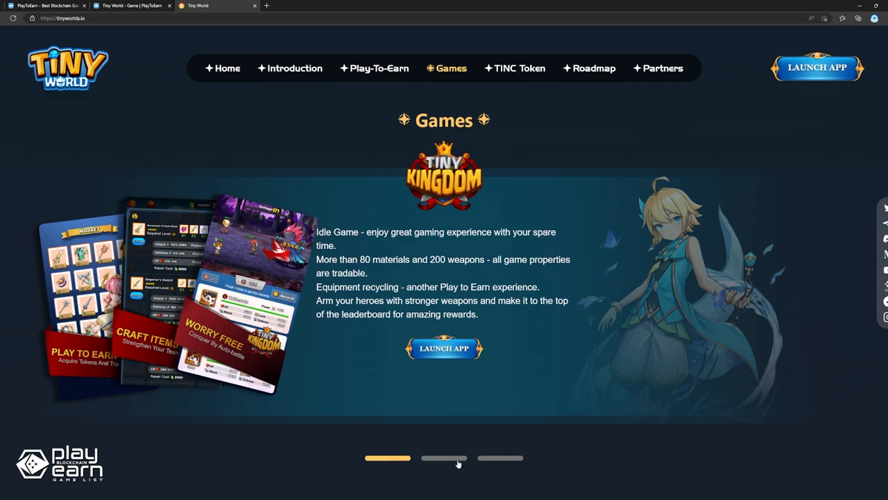
pyautogui.click(500, 458)
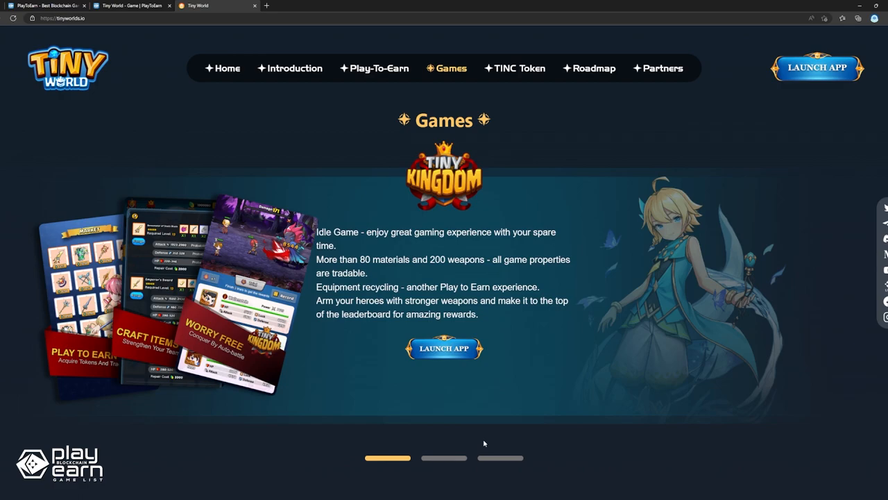
pyautogui.moveTo(483, 441)
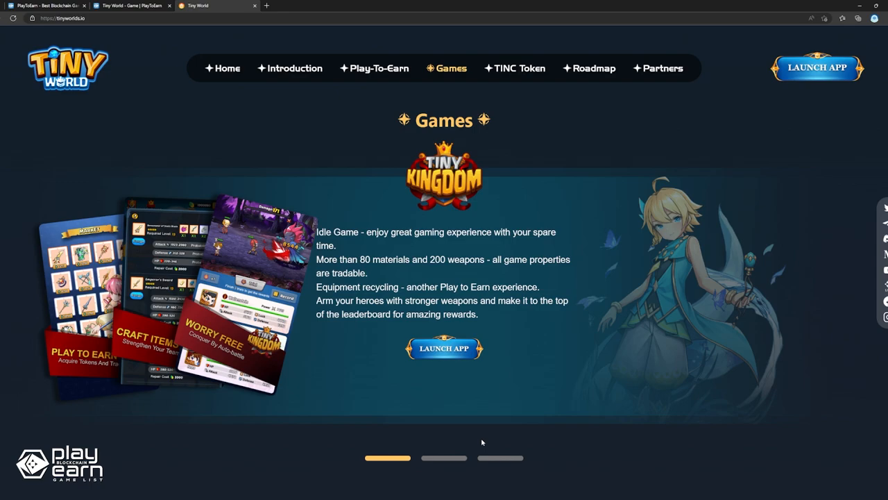
pyautogui.click(294, 68)
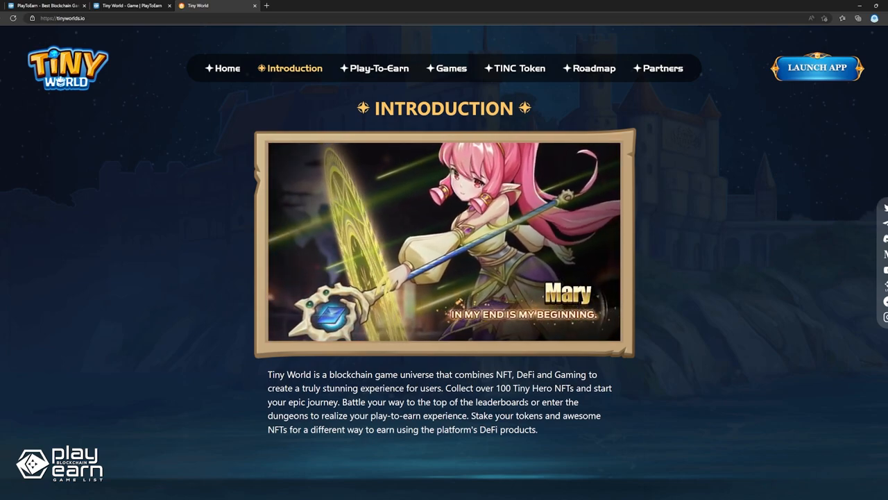
pyautogui.click(49, 6)
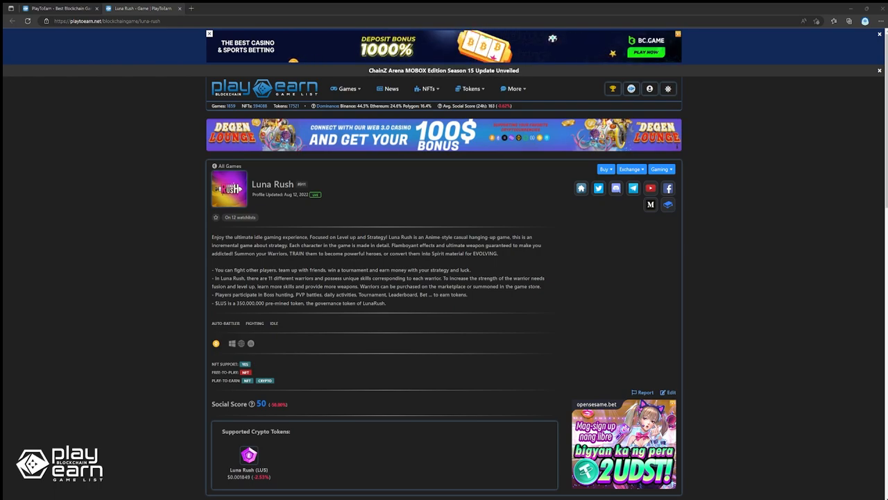
# Browse lunarush.io through its Characters, Key Game Feature and Token sections
pyautogui.click(580, 188)
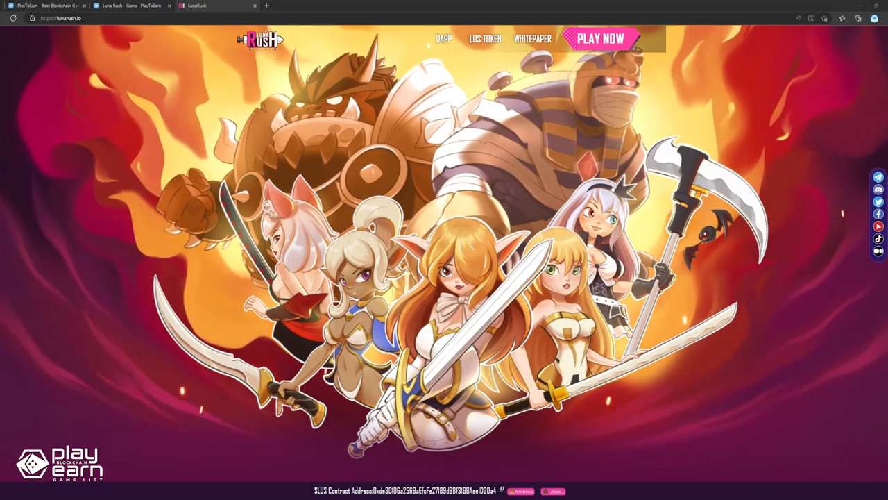
pyautogui.scroll(-3)
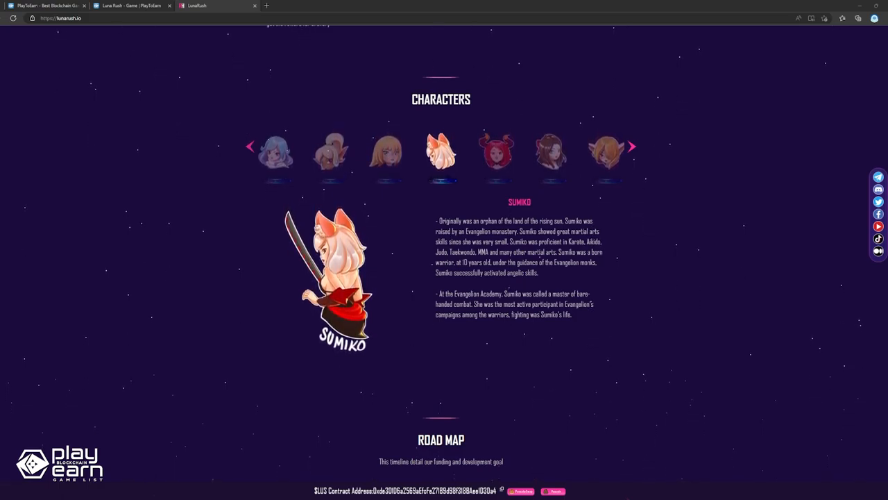
pyautogui.scroll(3)
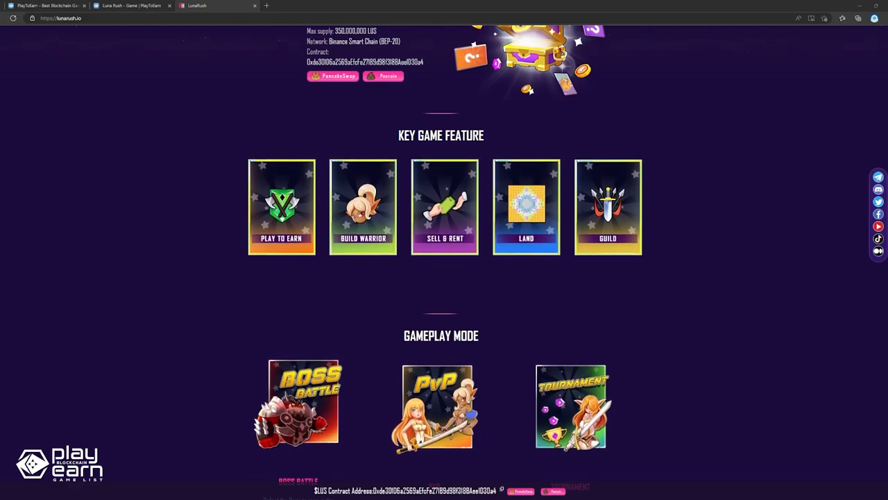
pyautogui.scroll(3)
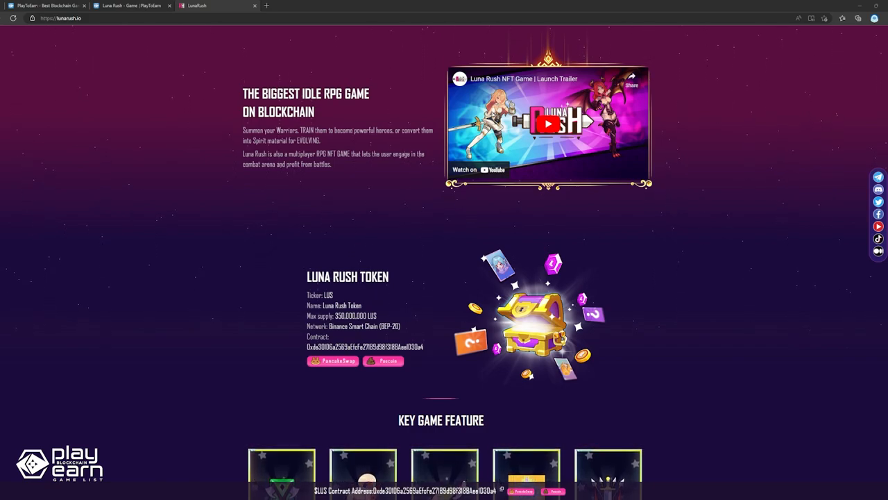
pyautogui.scroll(-3)
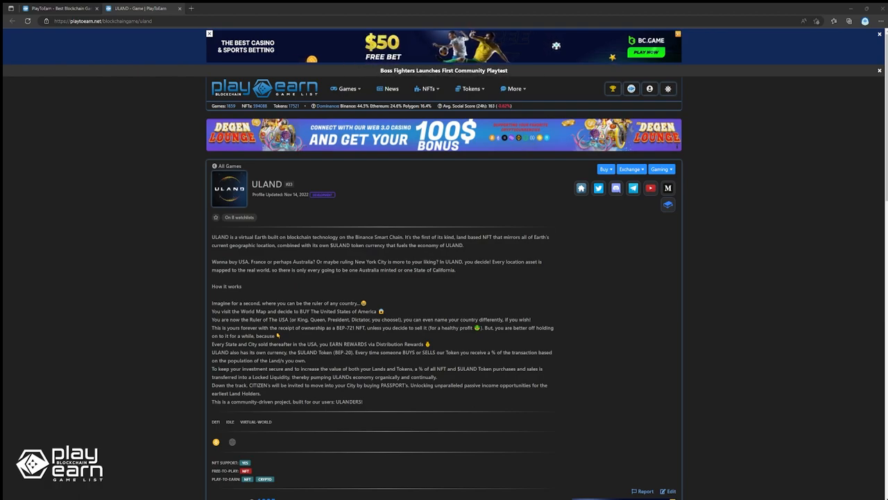
# Browse ULAND's site from In-Game Land Ownership down to Explore & Harvest, Build Your New City and Grow Your Business
pyautogui.click(582, 189)
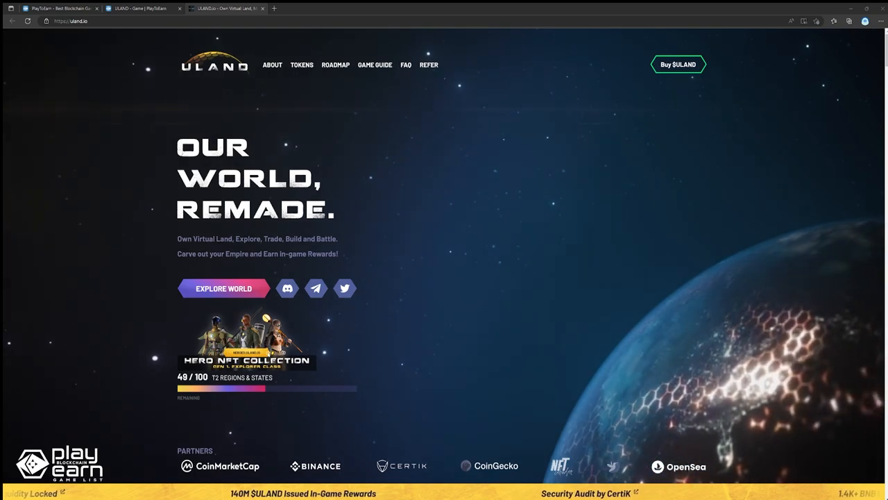
pyautogui.scroll(-3)
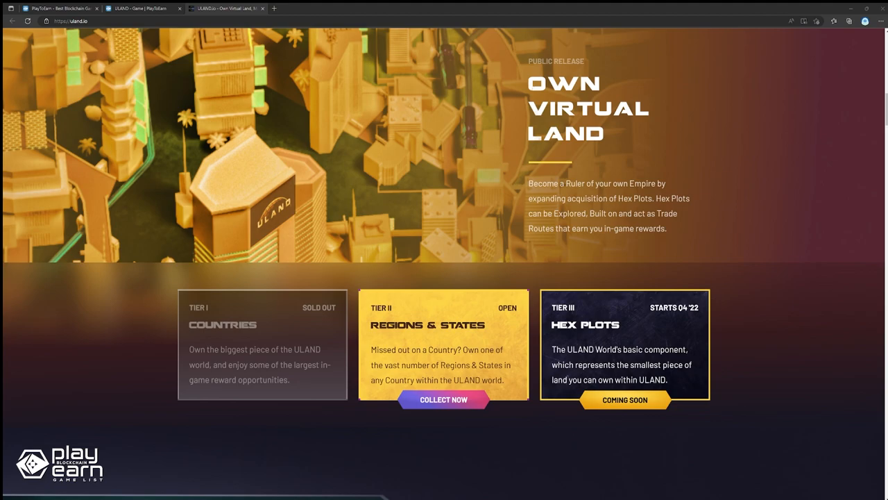
pyautogui.scroll(-3)
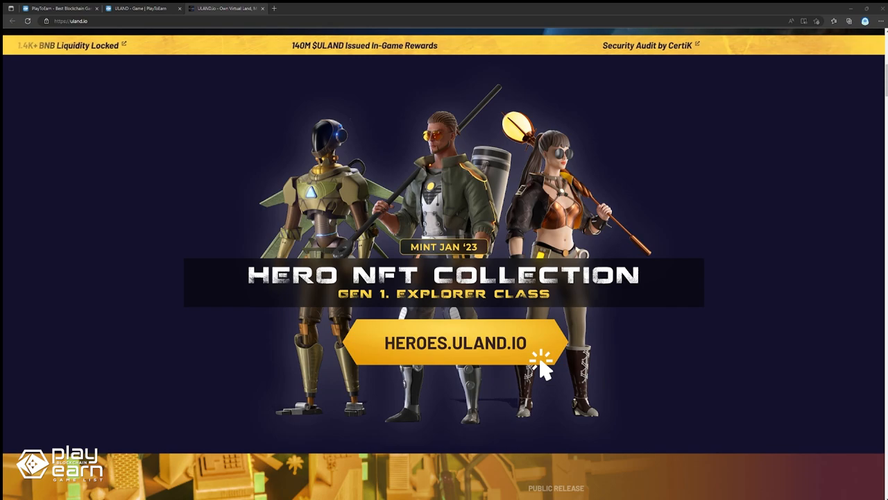
pyautogui.scroll(-3)
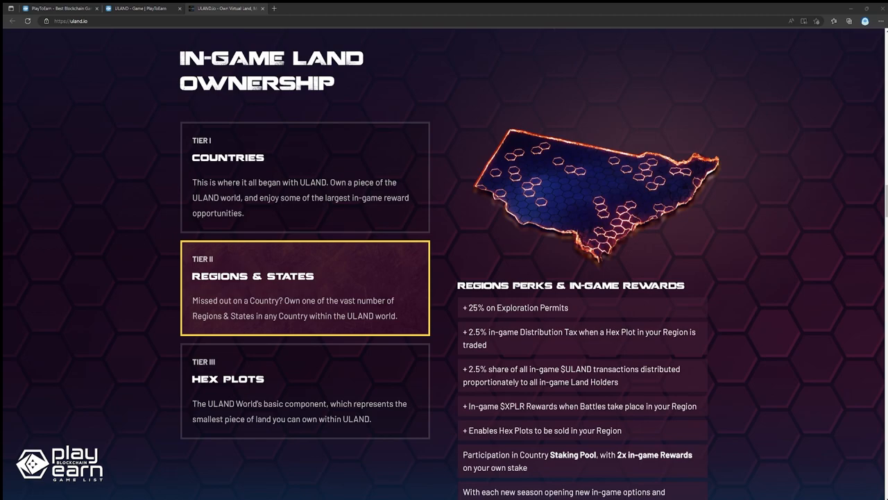
pyautogui.scroll(-3)
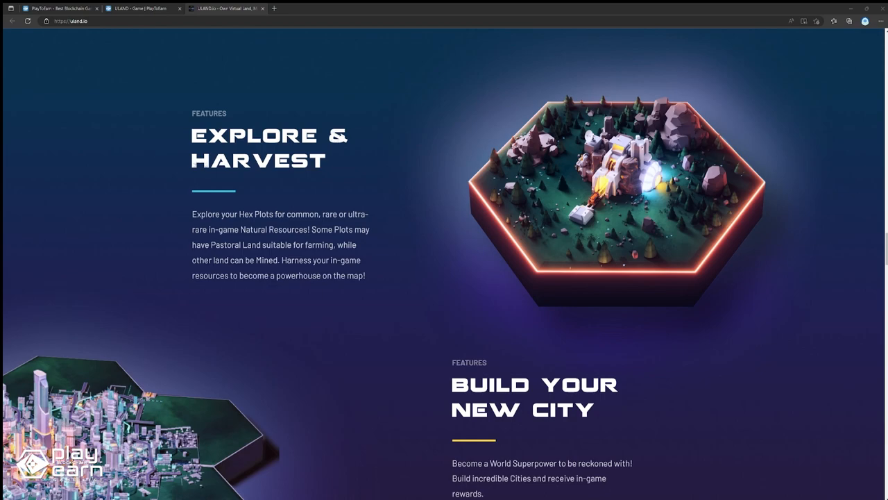
pyautogui.scroll(-3)
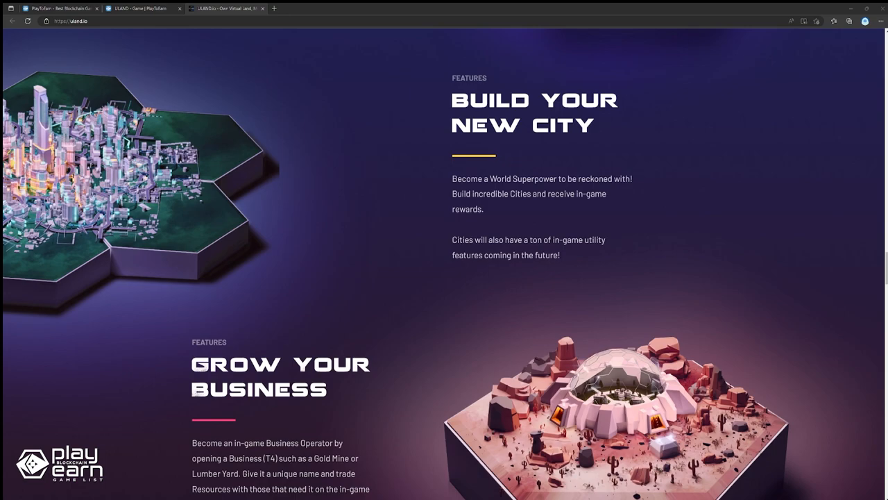
pyautogui.scroll(-3)
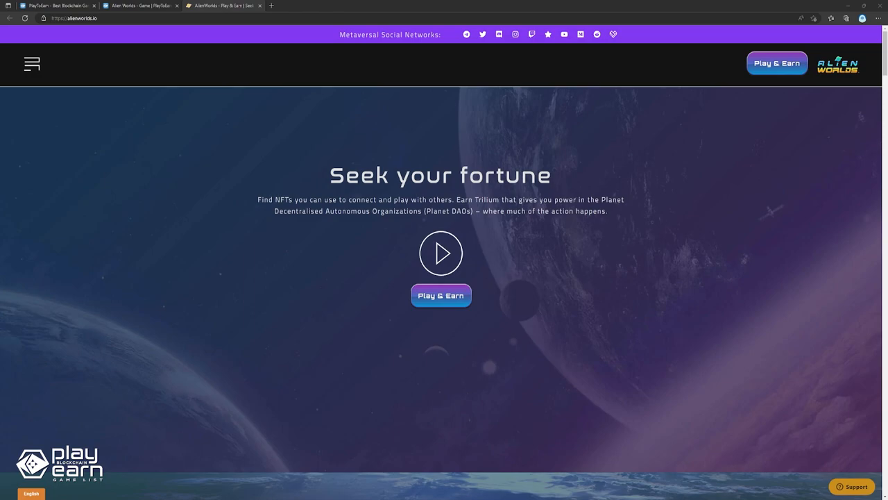
# Scroll the Alien Worlds homepage past Missions, Teleport, Connect and Game Basics to the NFTs section
pyautogui.scroll(-3)
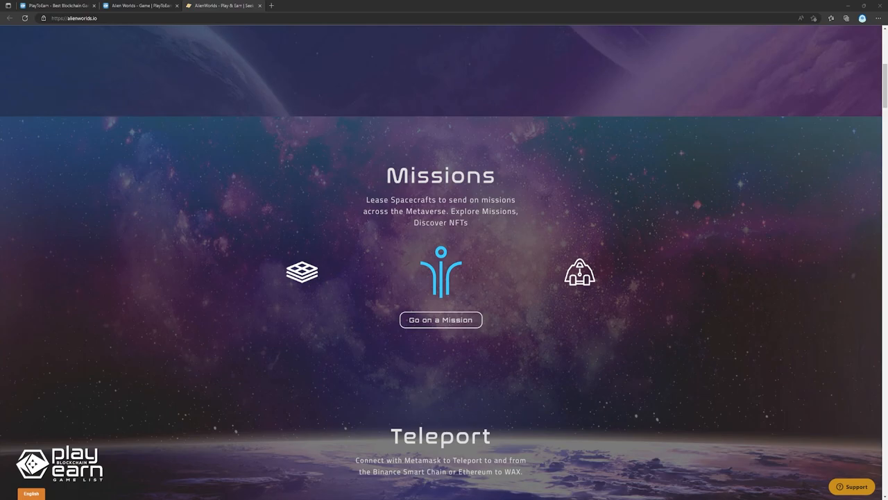
pyautogui.scroll(-3)
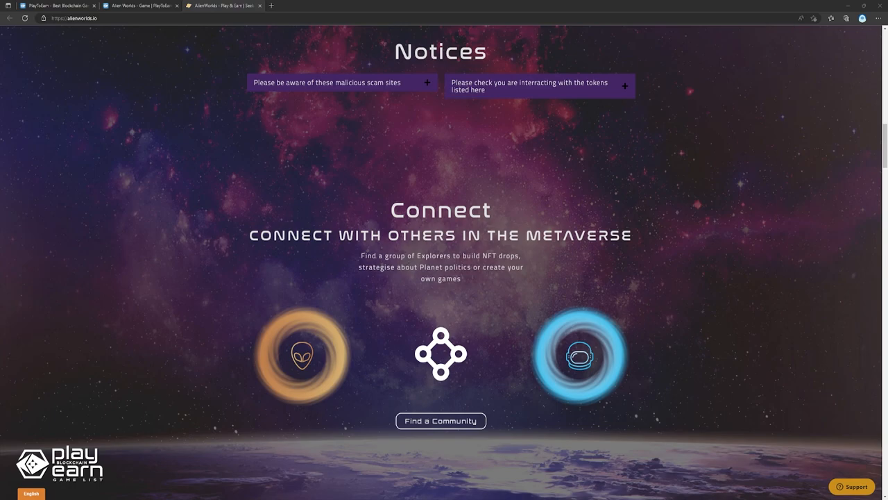
pyautogui.scroll(-3)
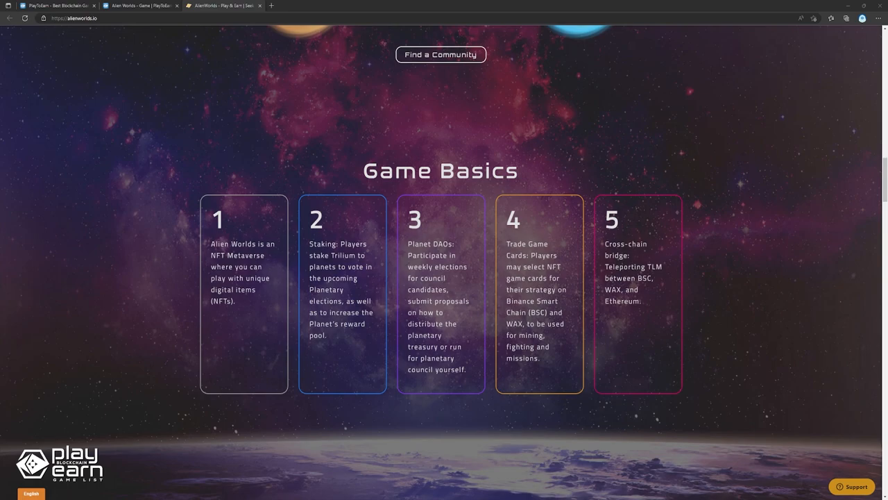
pyautogui.scroll(-3)
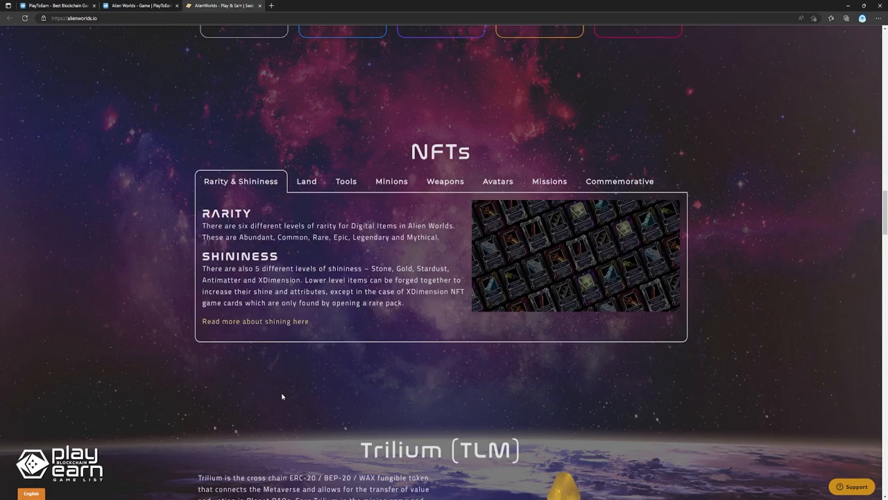
pyautogui.moveTo(326, 372)
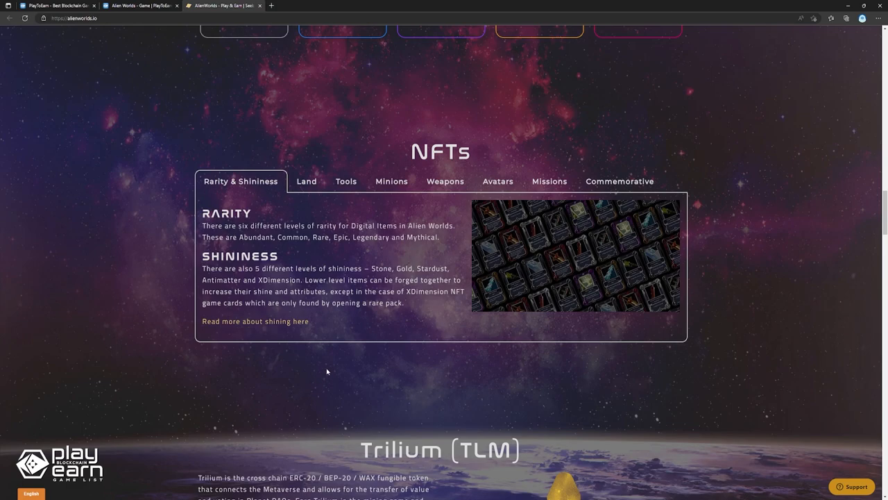
pyautogui.click(345, 180)
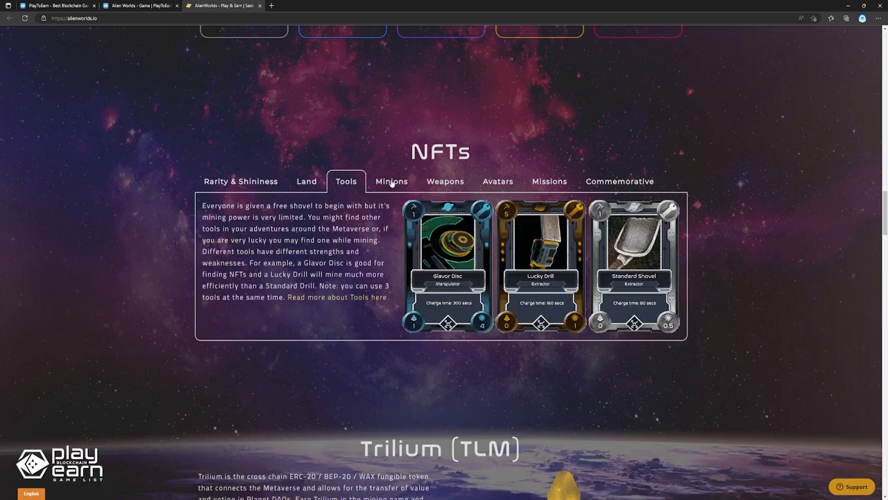
pyautogui.click(497, 181)
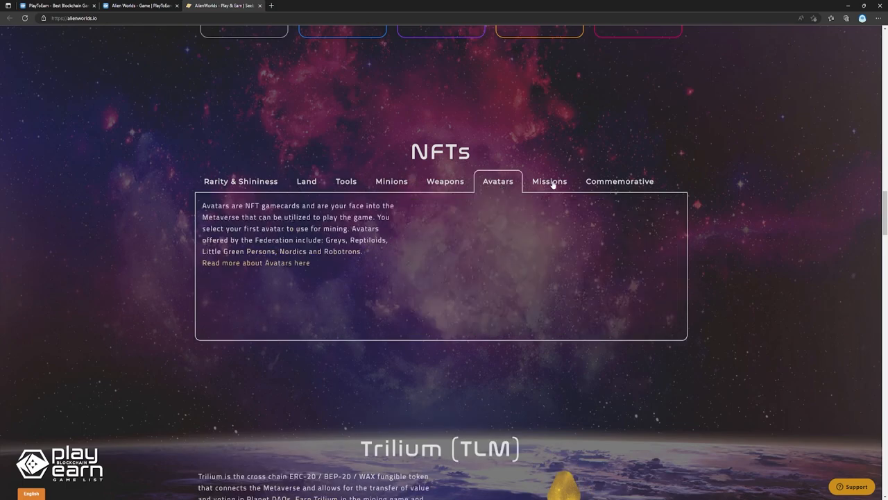
pyautogui.click(619, 181)
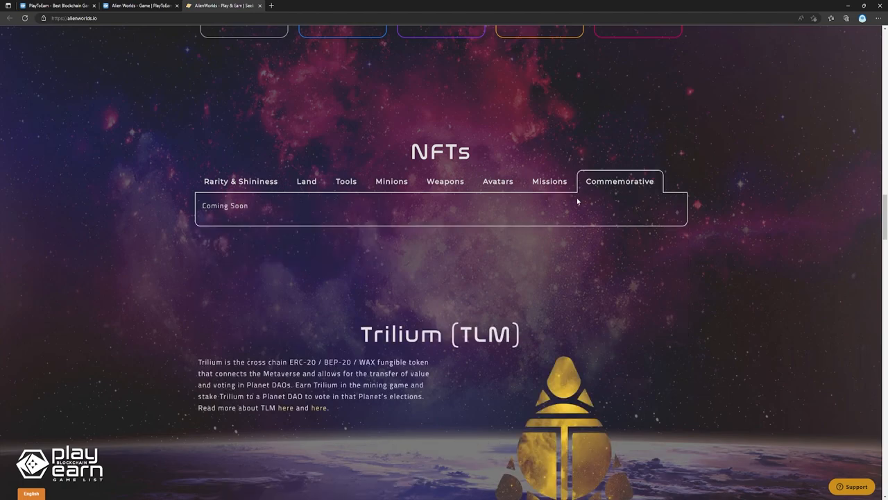
pyautogui.click(240, 180)
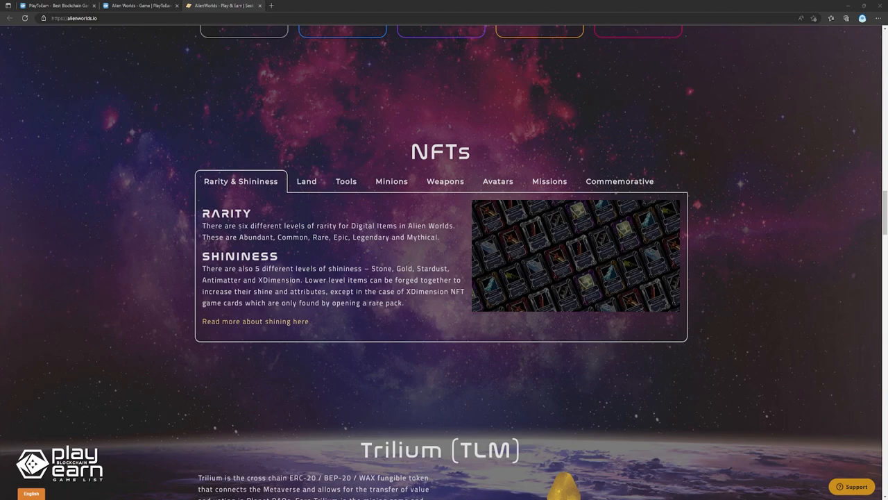
# Scroll the Alien Worlds page toward the Teleport section on moving TLM between WAX, BSC and Ethereum
pyautogui.scroll(-3)
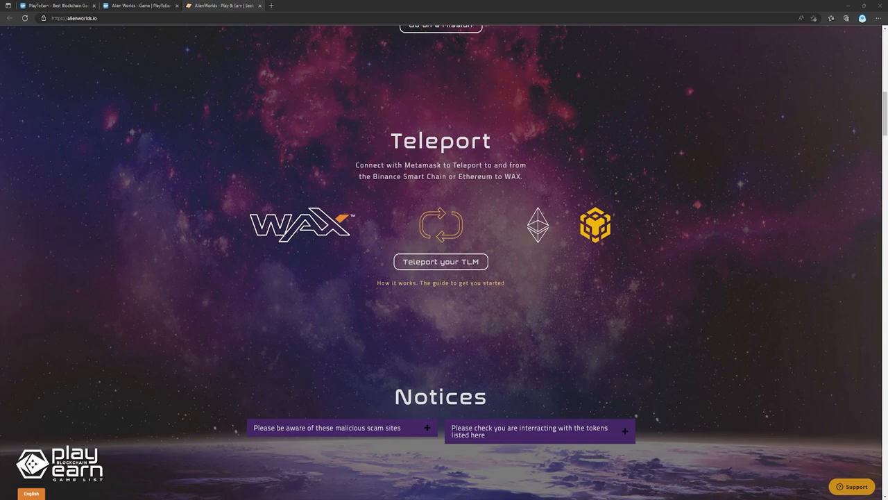
pyautogui.scroll(-3)
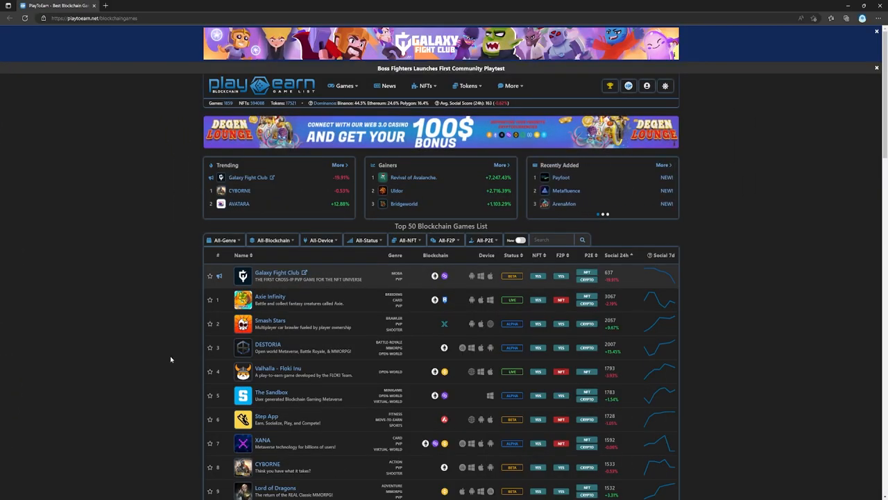
# Filter the Top 50 Blockchain Games list to Binance, showing Galaxy Fight Club, Valhalla, XANA and others
pyautogui.click(272, 238)
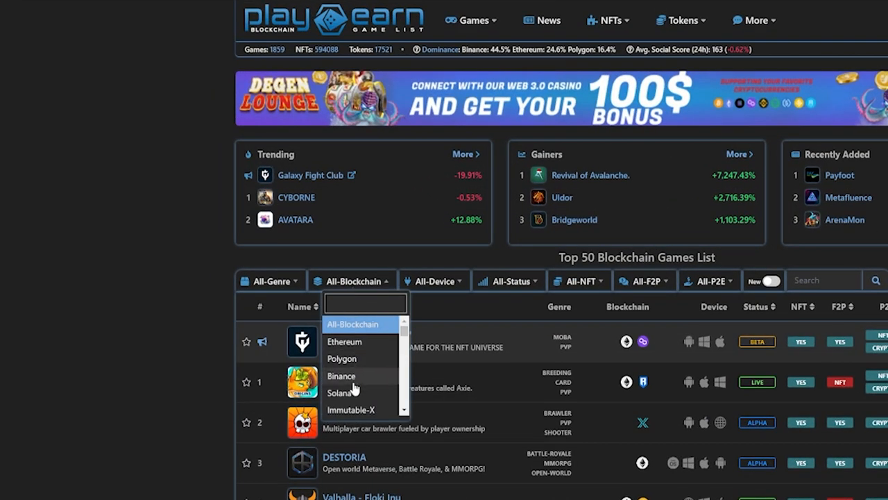
pyautogui.click(341, 375)
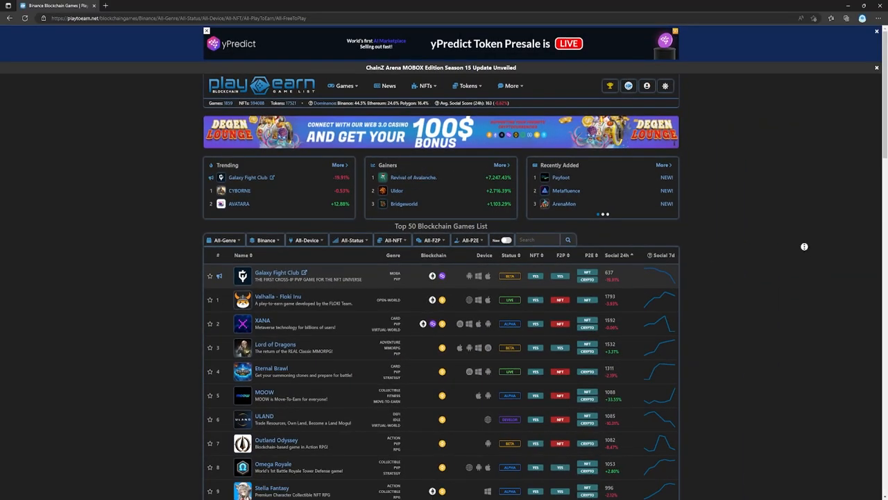
pyautogui.scroll(-3)
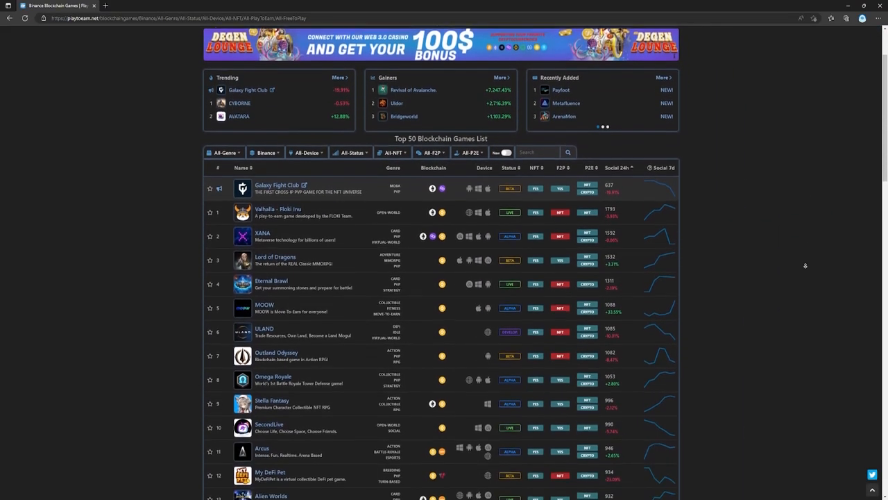